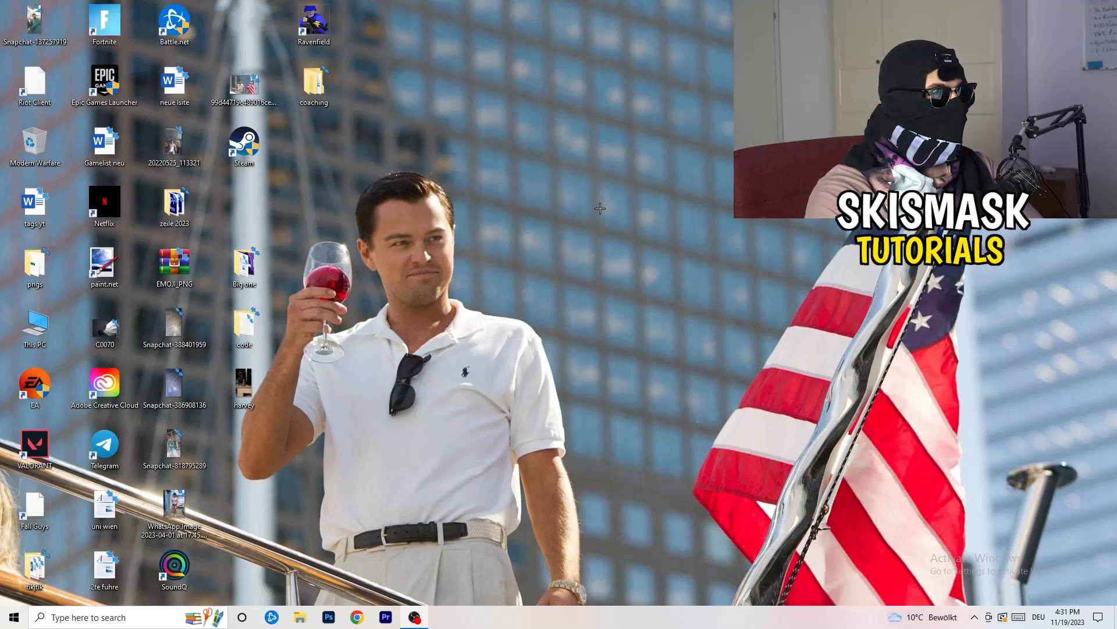
Step: Bring up the desktop context menu to reach the NVIDIA Control Panel
right_click(599, 209)
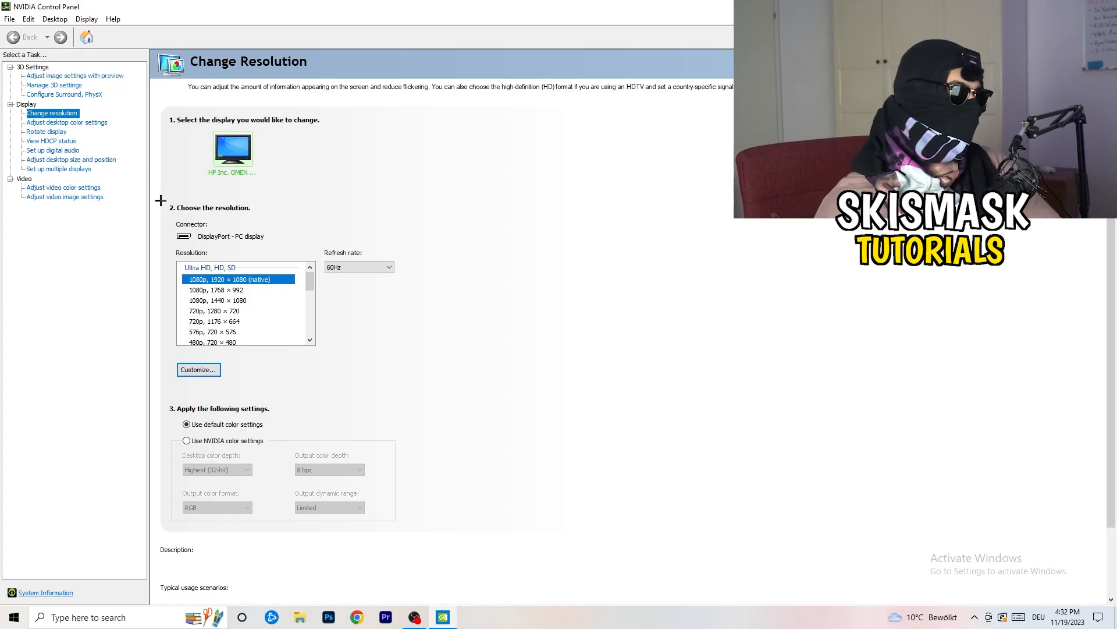
Step: Start a custom resolution and enter 1440 horizontal by 1040 vertical pixels
left_click(198, 369)
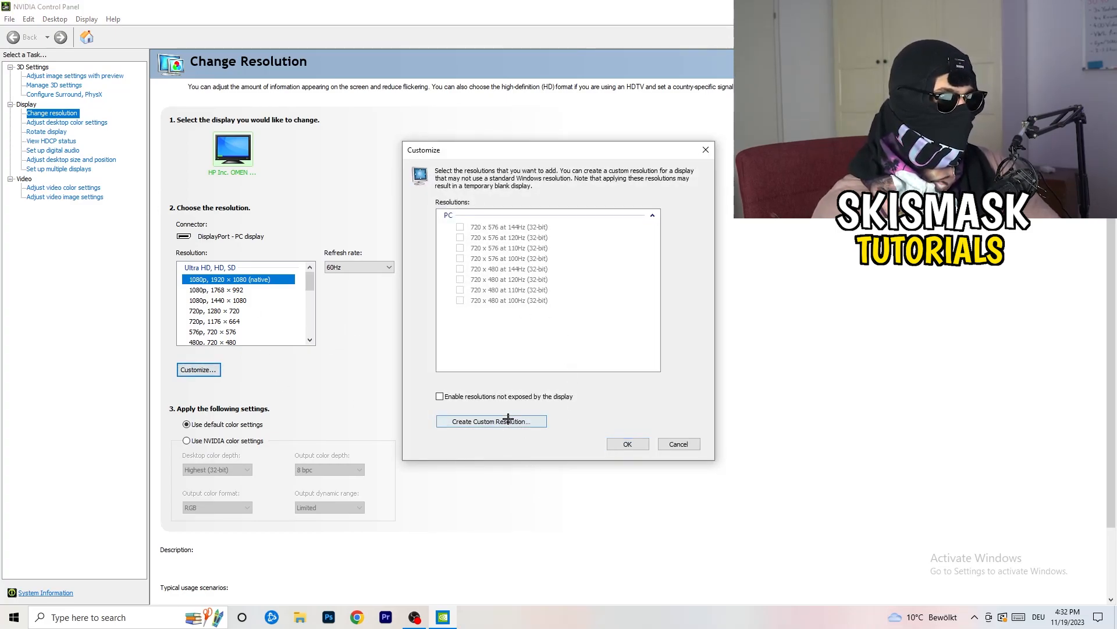
left_click(490, 420)
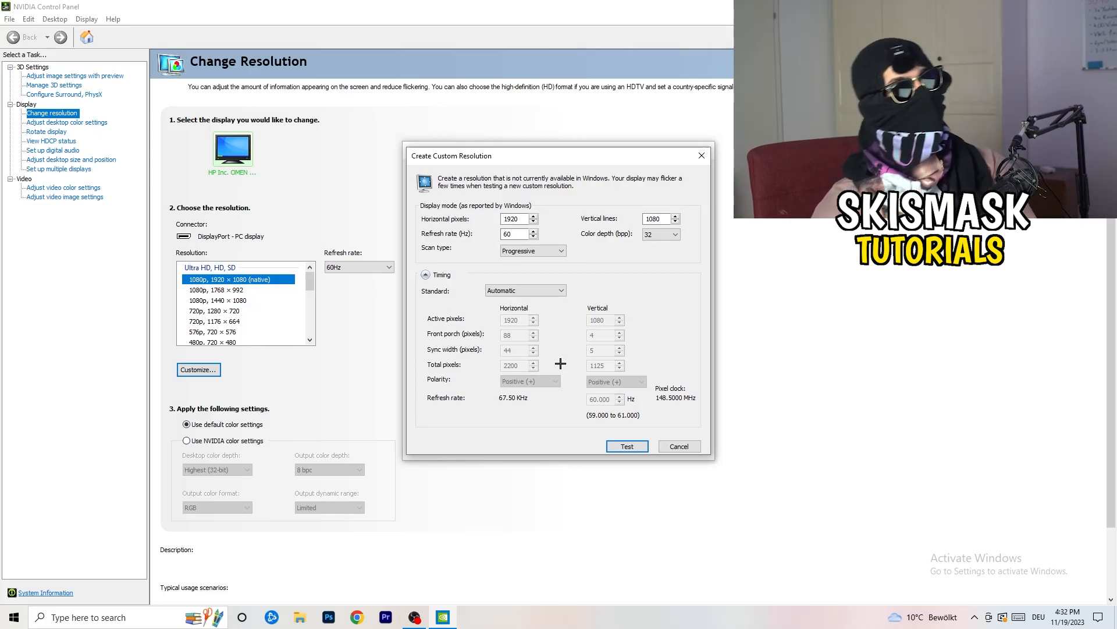
triple_click(515, 219)
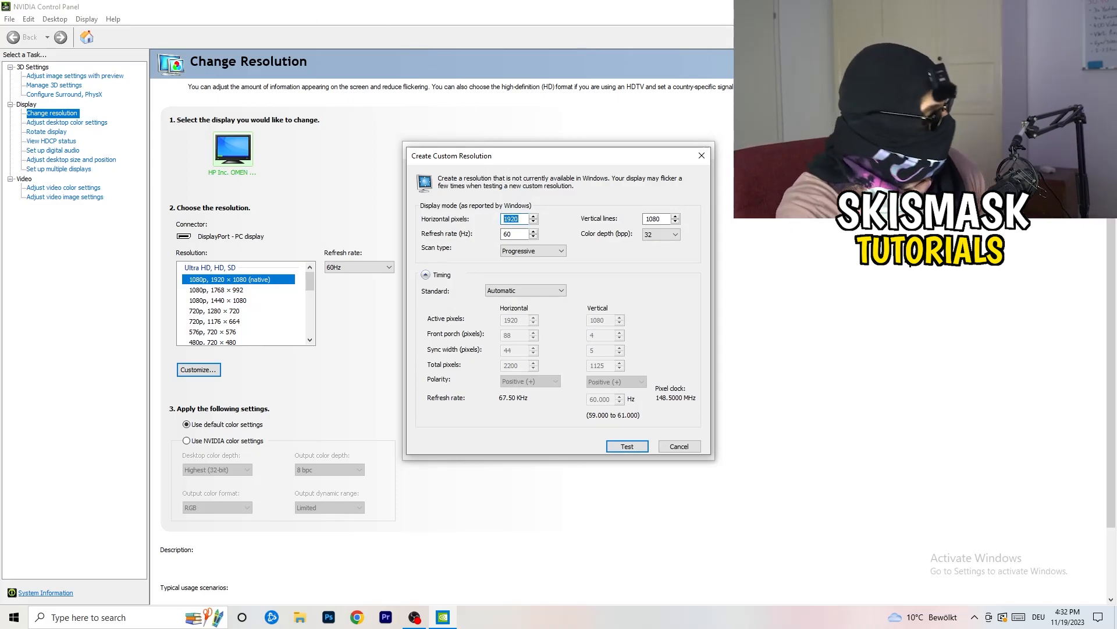
type("1140")
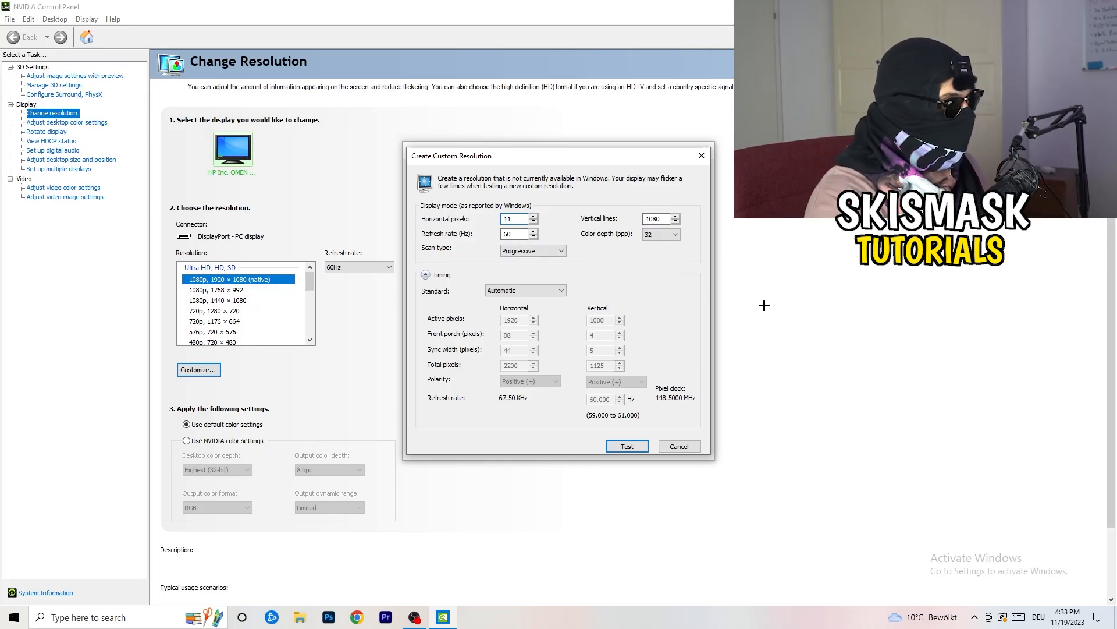
type("440")
left_click(661, 218)
type("1040")
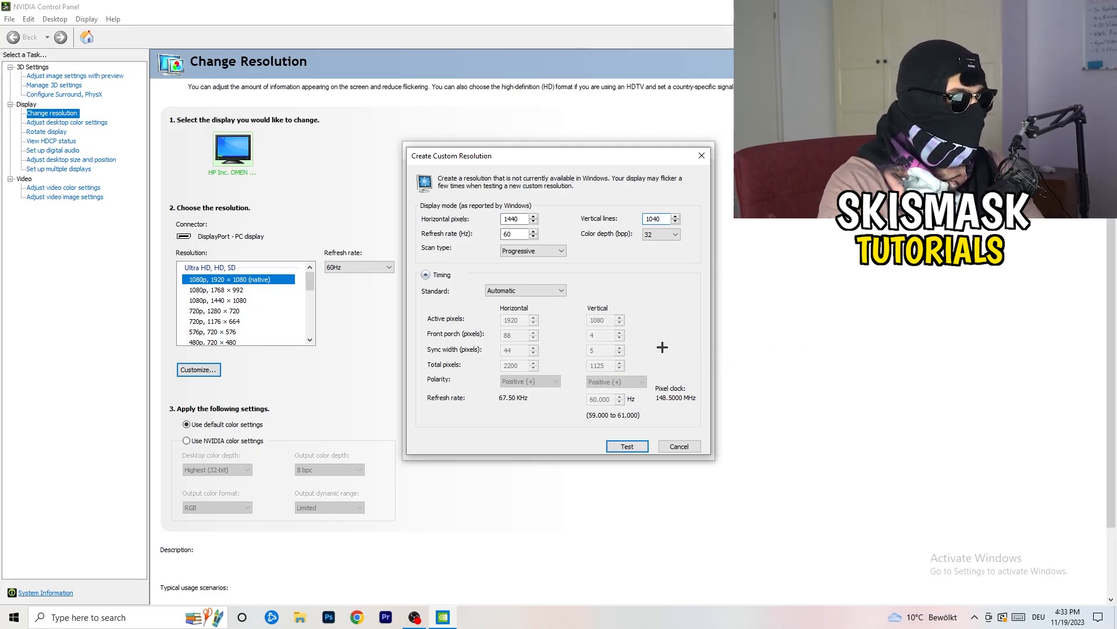
Step: Keep Progressive scan and set the timing standard to CVT reduced blank
left_click(562, 250)
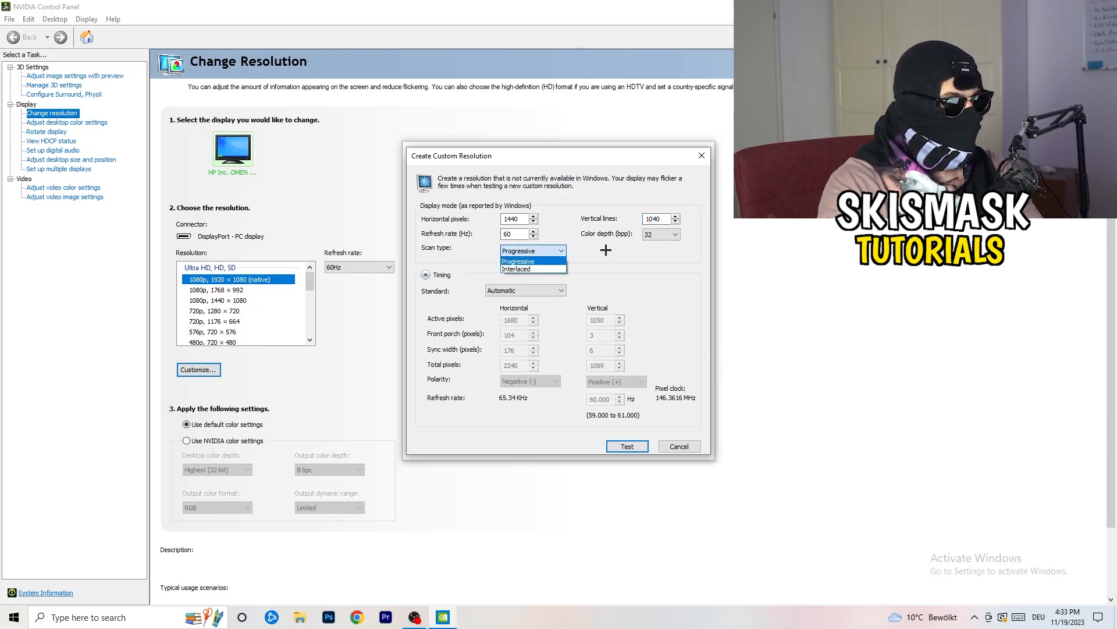
left_click(525, 290)
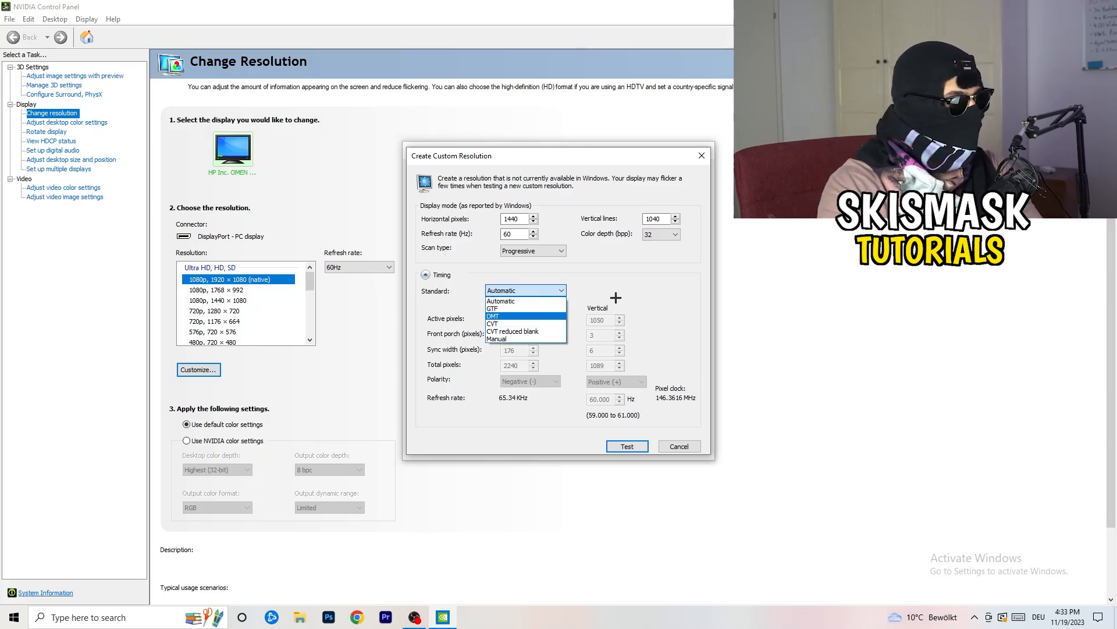
left_click(501, 300)
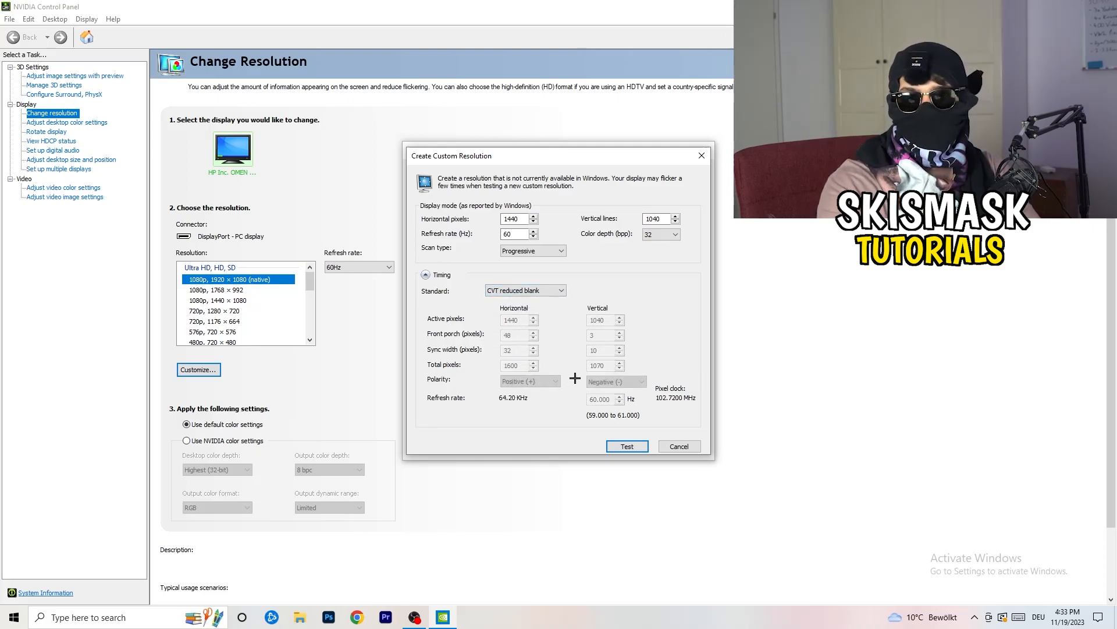
left_click(525, 290)
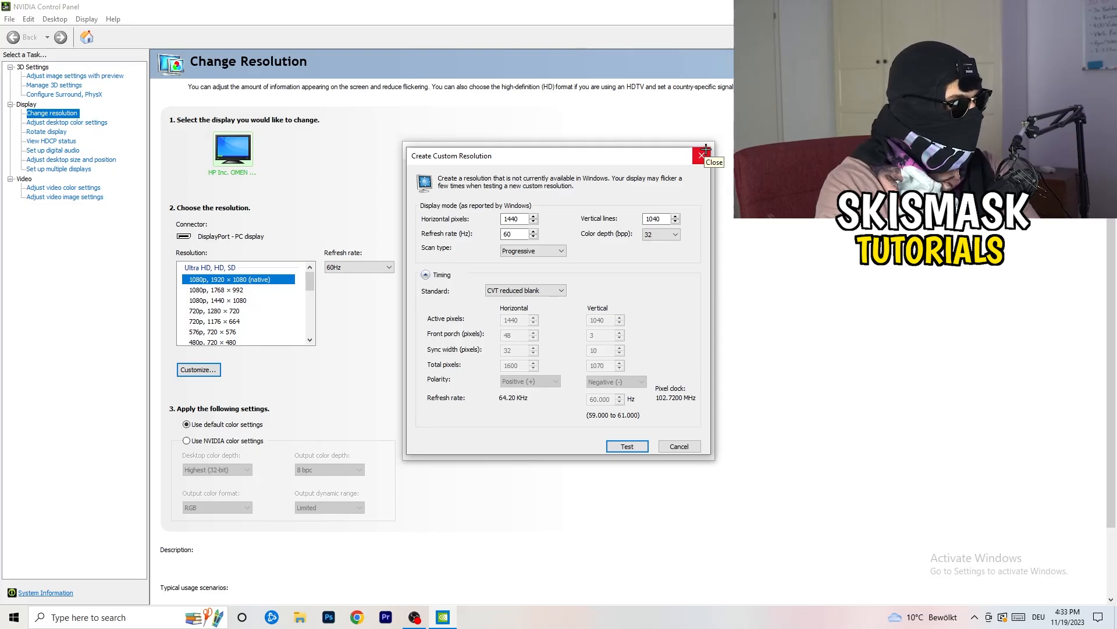
Step: Close the Create Custom Resolution window and bring up Windows Settings
left_click(702, 156)
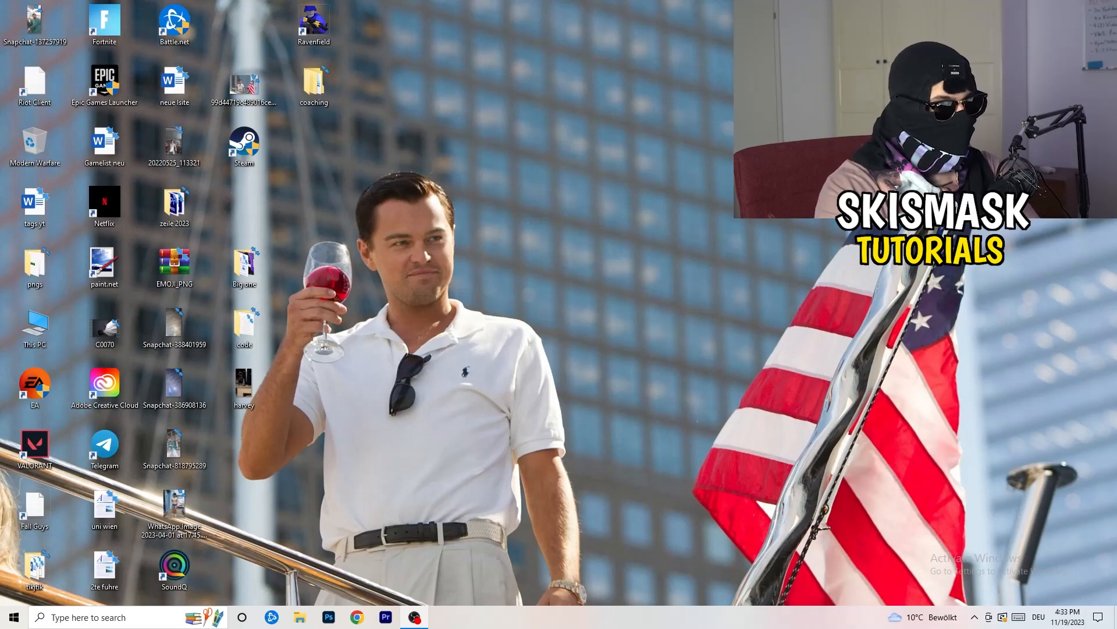
left_click(13, 616)
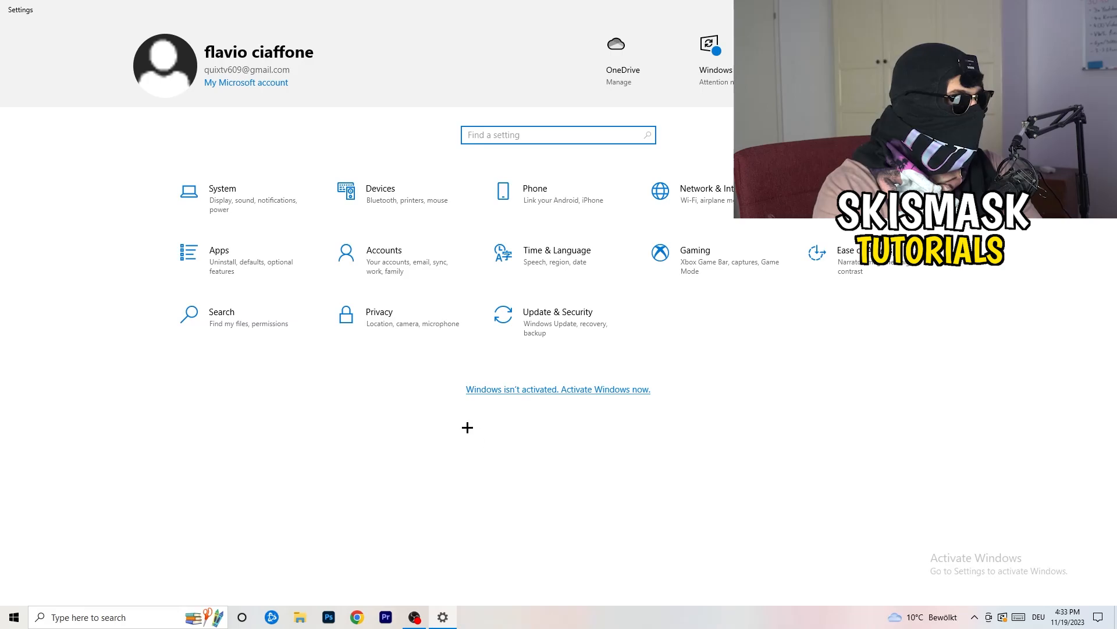
Step: In System display settings, keep text and app scaling at 100% (Recommended)
left_click(222, 193)
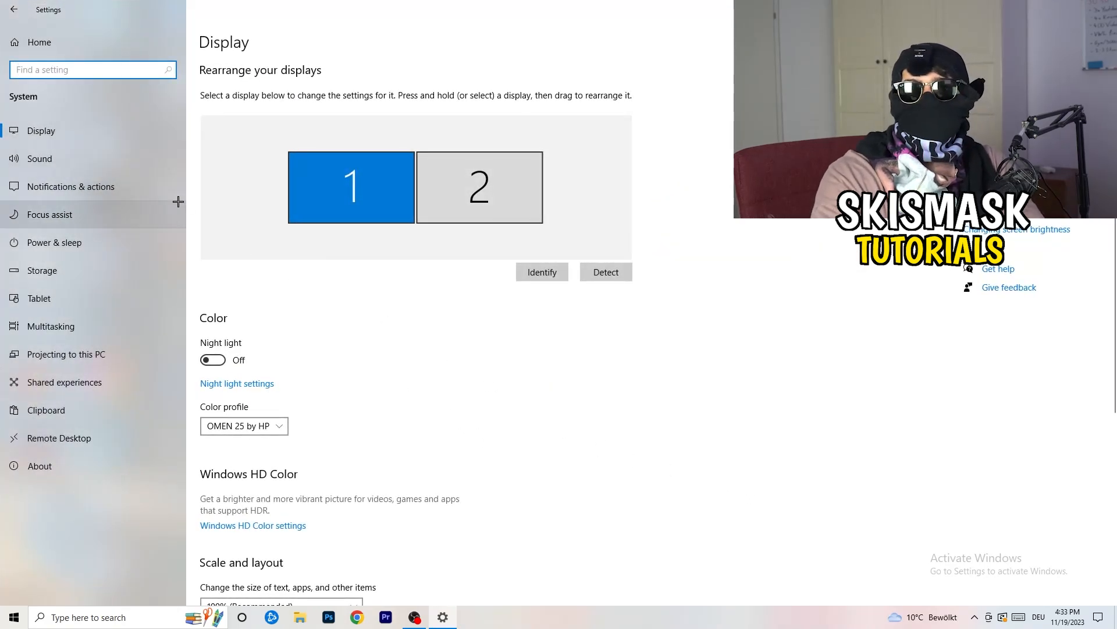
mouse_move(639, 239)
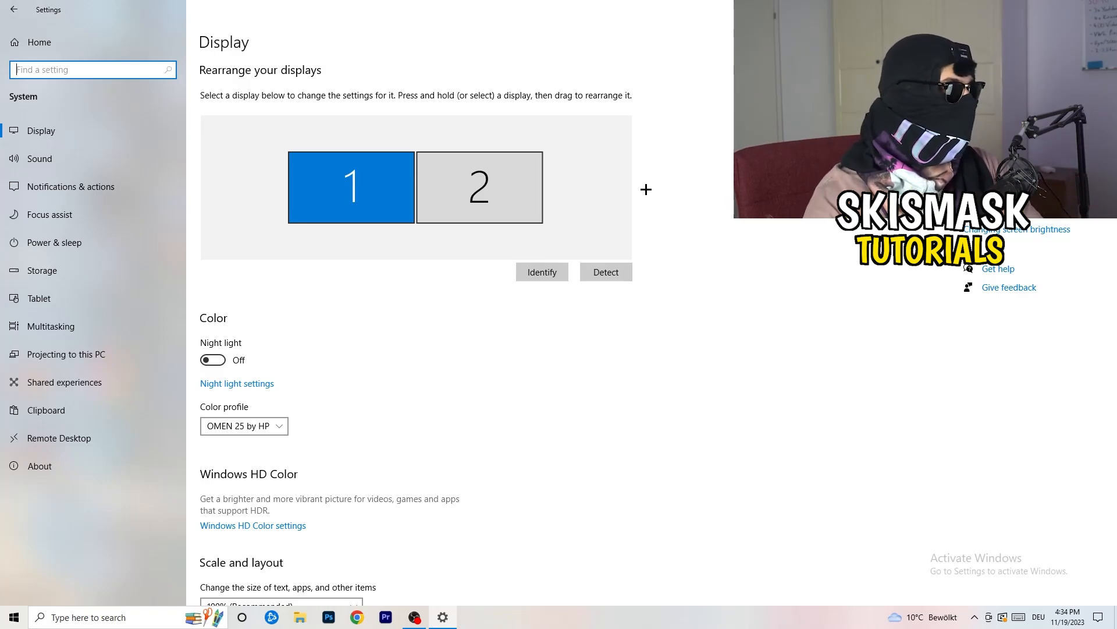
scroll("down", 3)
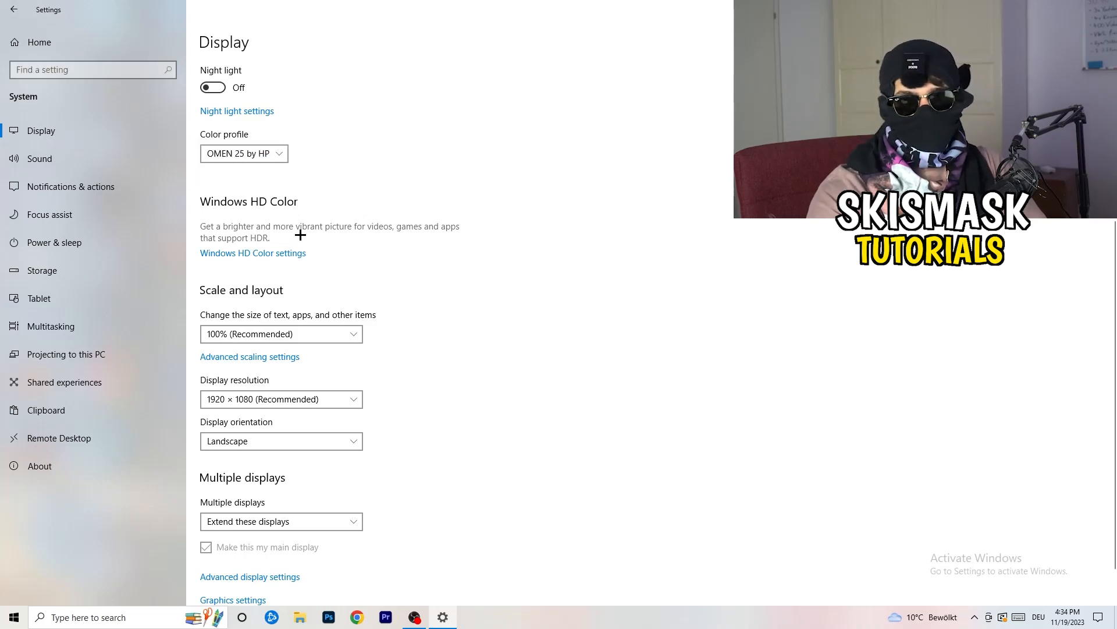
scroll("down", 3)
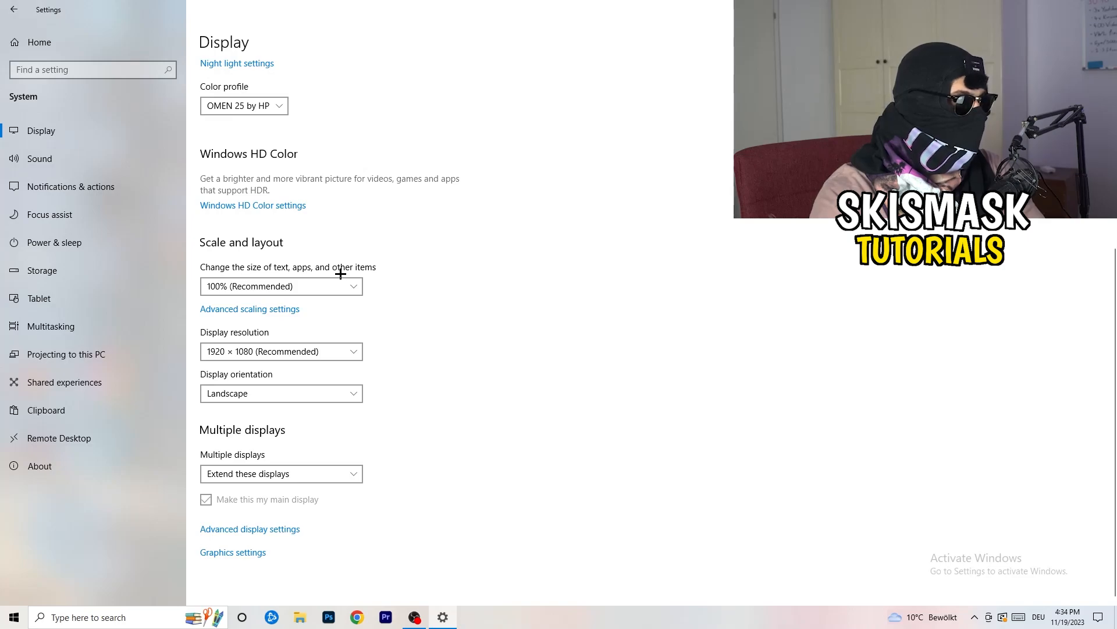
left_click(280, 286)
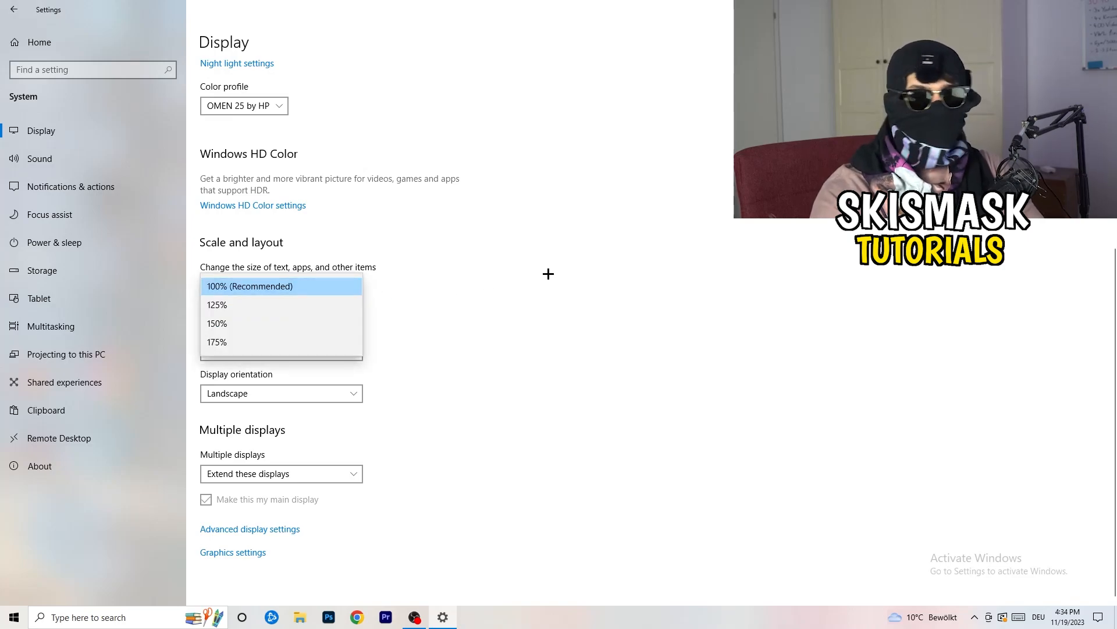
left_click(281, 286)
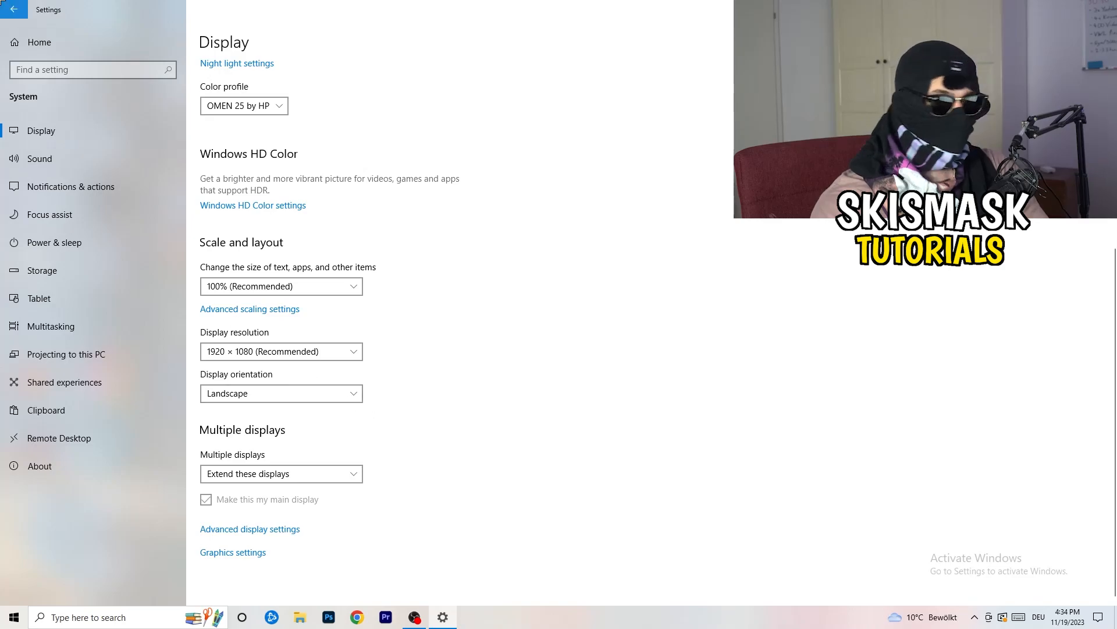
Step: Return to Settings home and enter the Gaming section for Xbox Game Bar
left_click(14, 10)
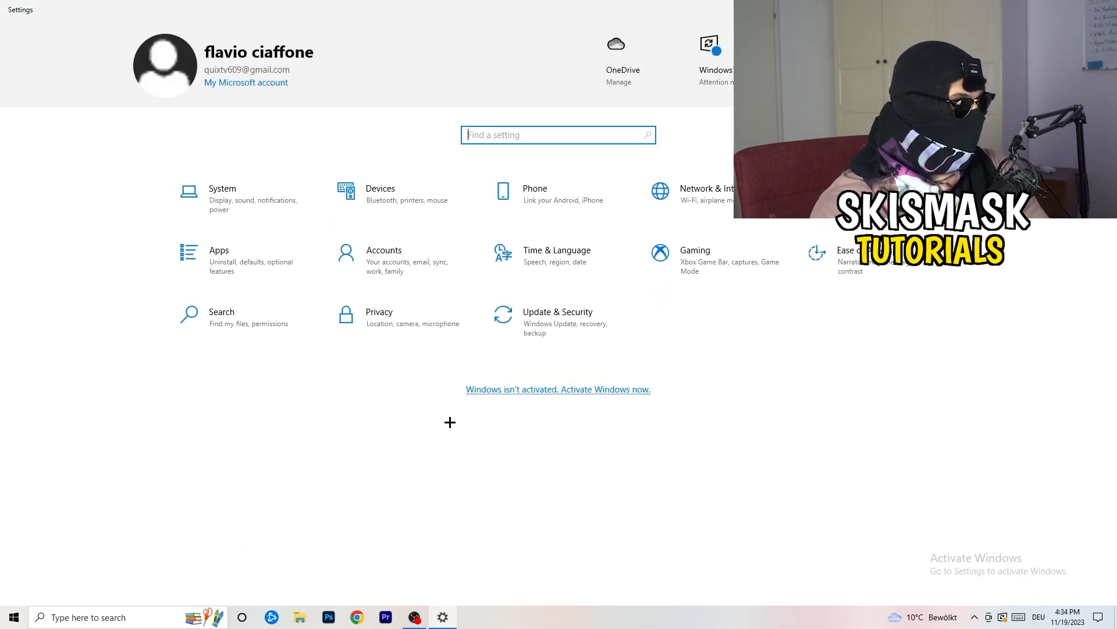
mouse_move(717, 299)
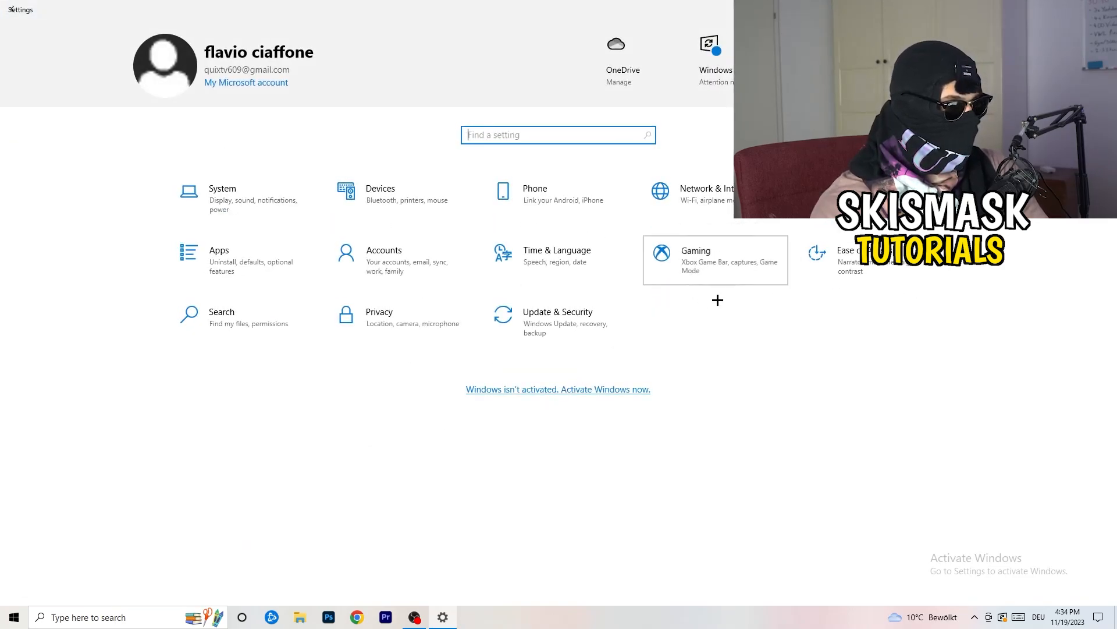
left_click(714, 259)
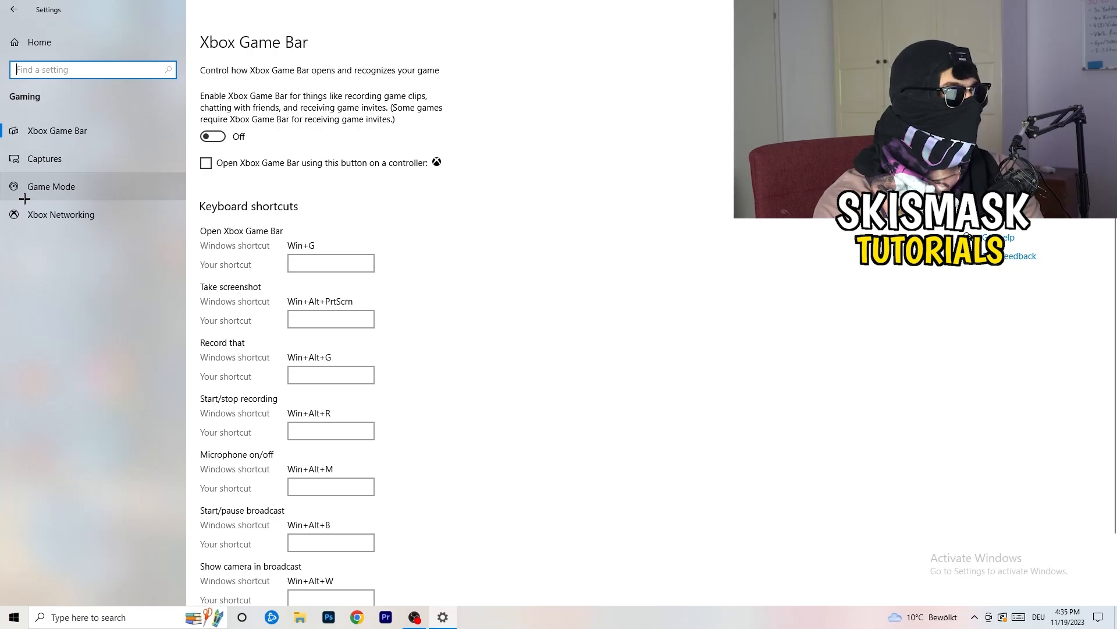
Step: Close Settings and return to the desktop
left_click(51, 186)
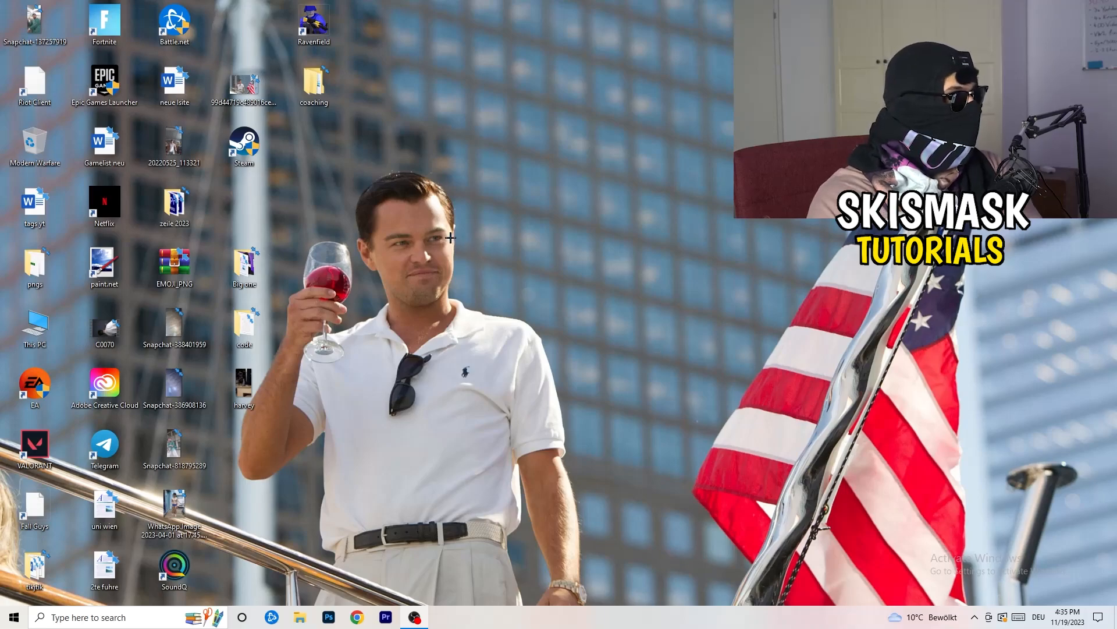
Step: Bring up the Steam shortcut's properties at the Compatibility settings
left_click(244, 146)
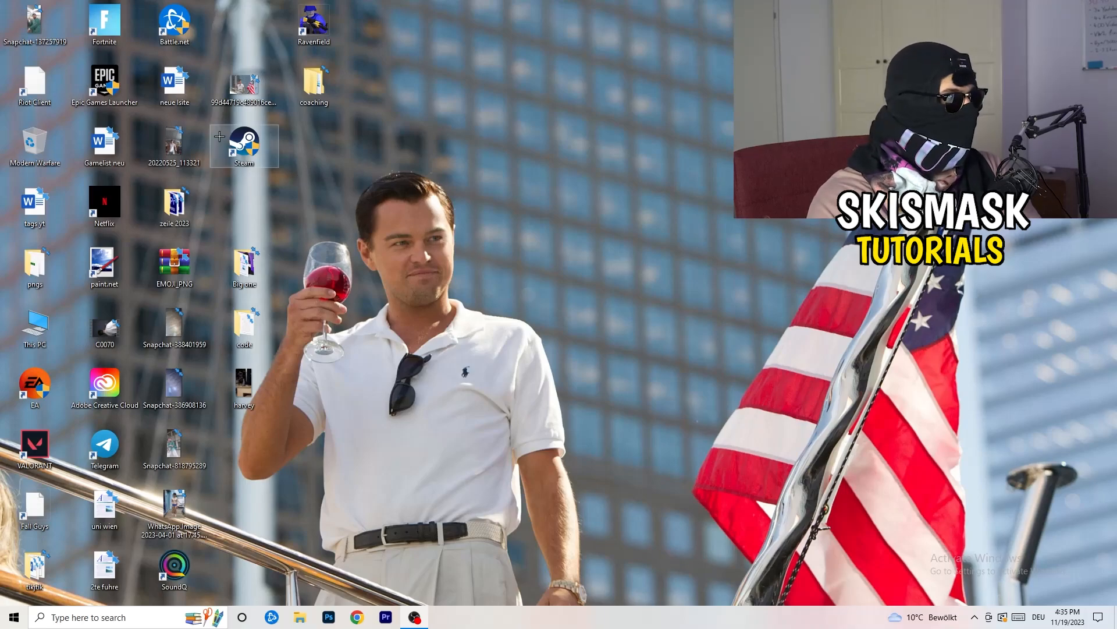
right_click(243, 147)
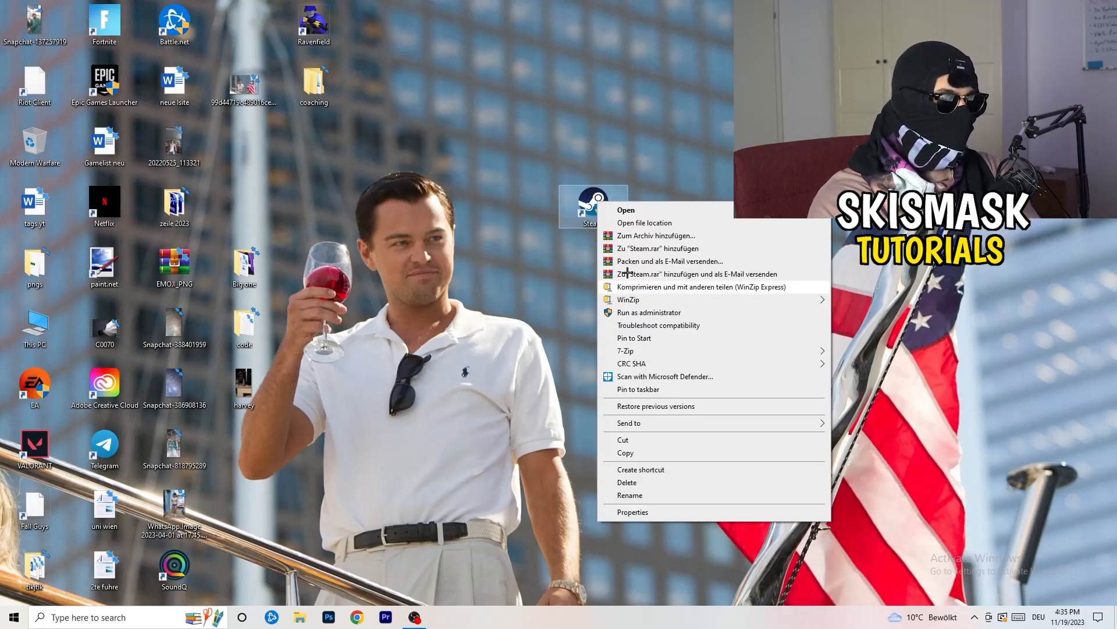
mouse_move(648, 470)
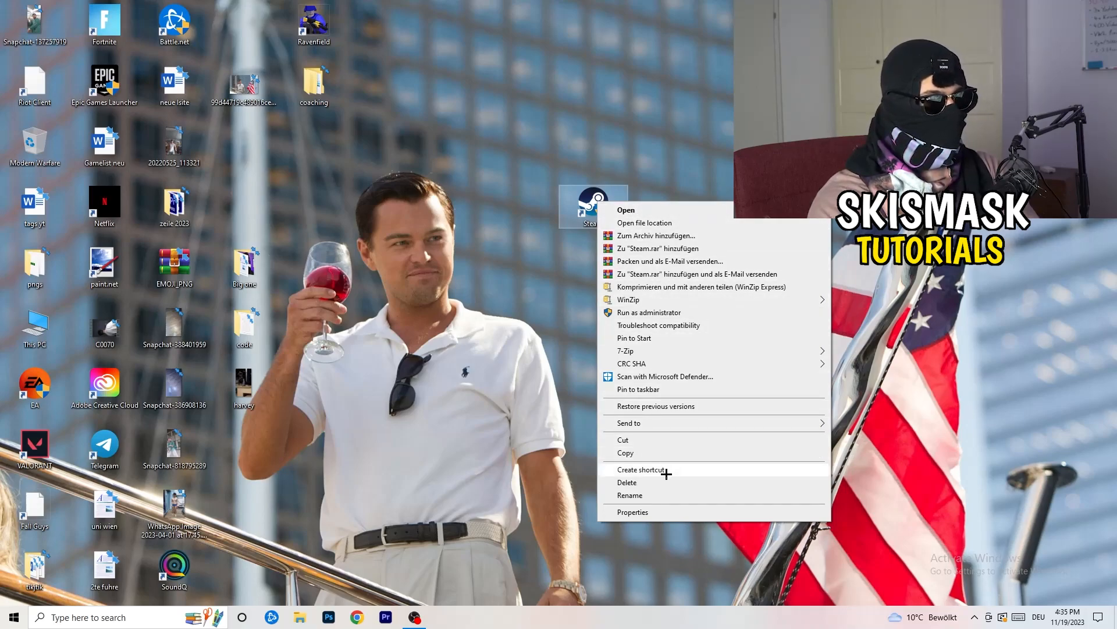
left_click(632, 512)
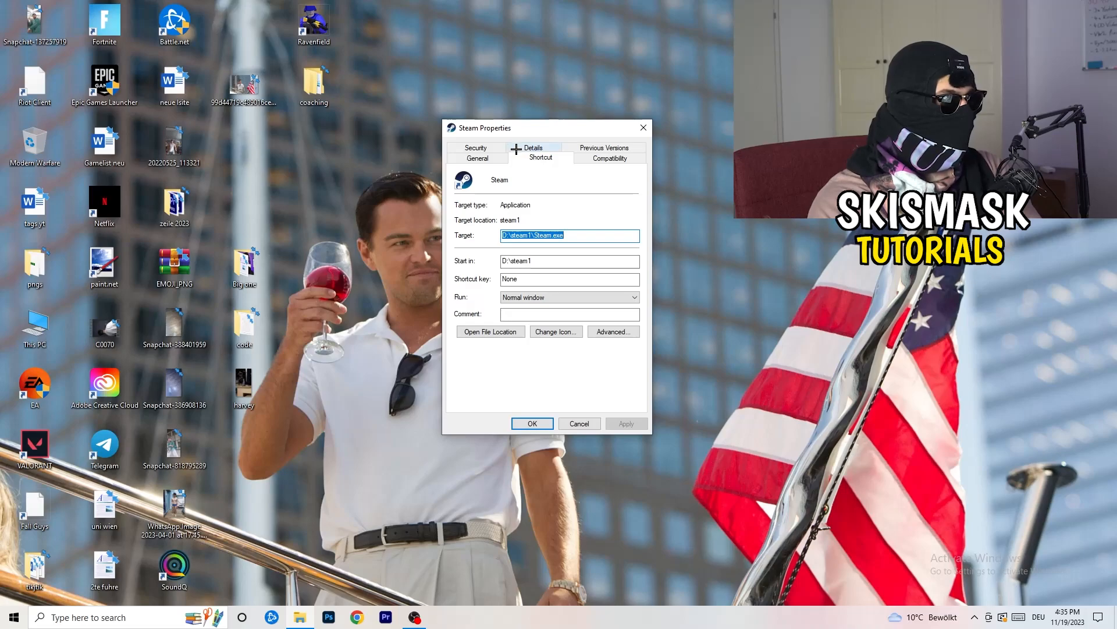
left_click_drag(489, 127, 484, 108)
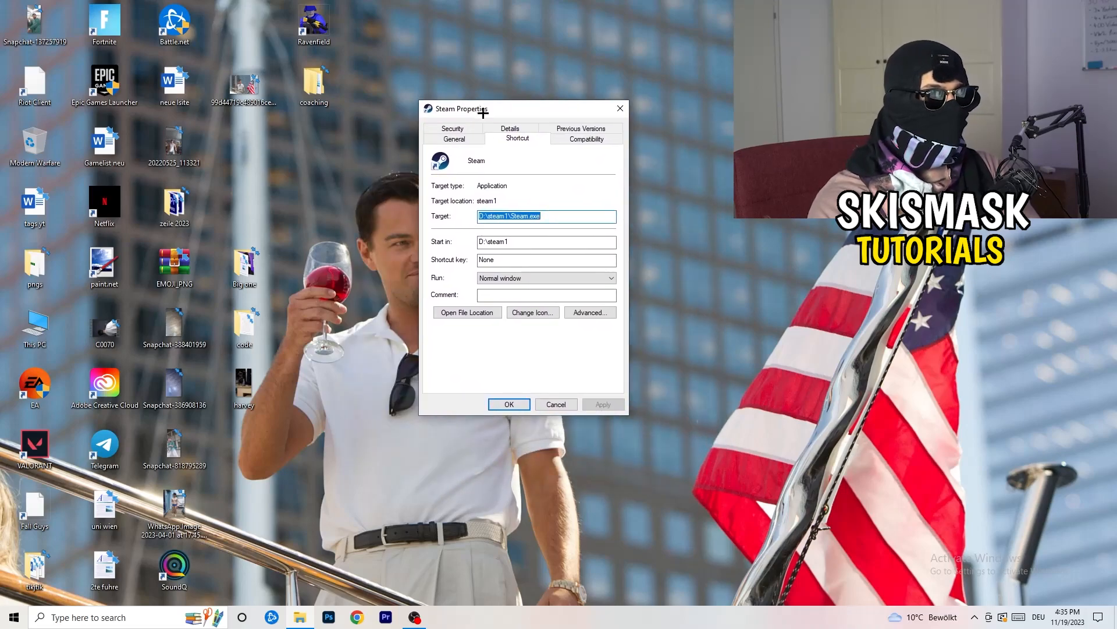
left_click(586, 138)
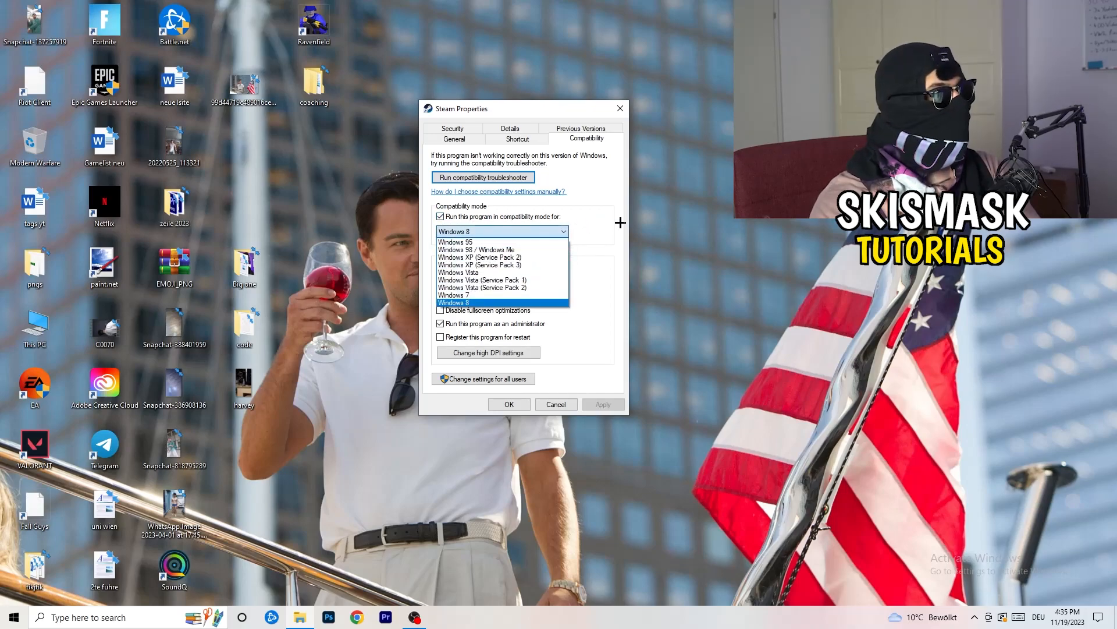
Step: Set Windows 8 compatibility mode and Run as administrator, then apply
left_click(454, 302)
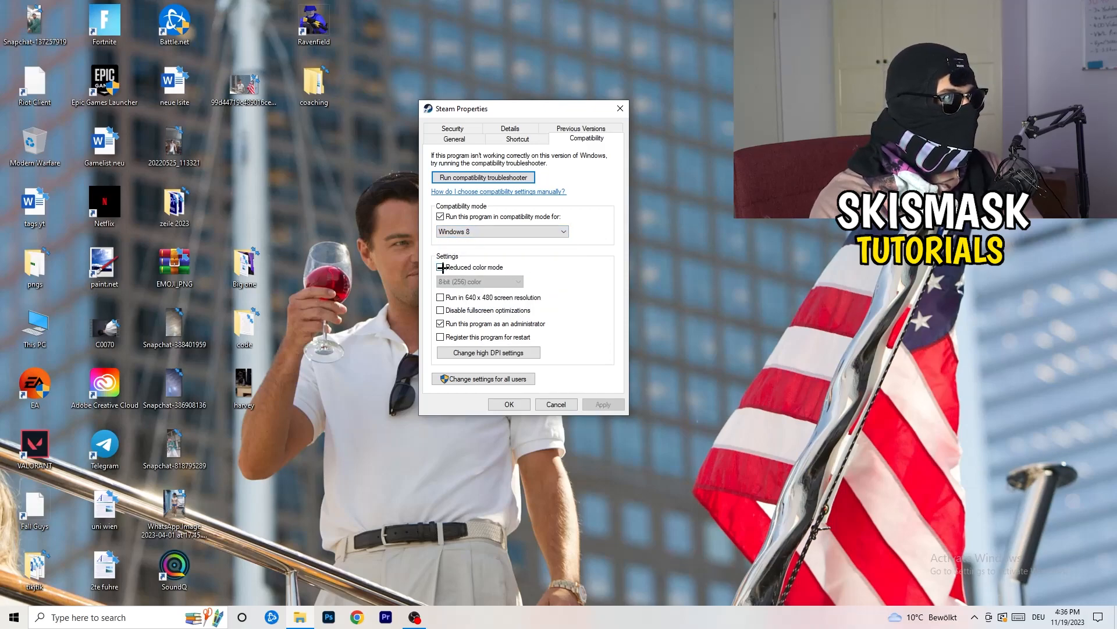
left_click(440, 267)
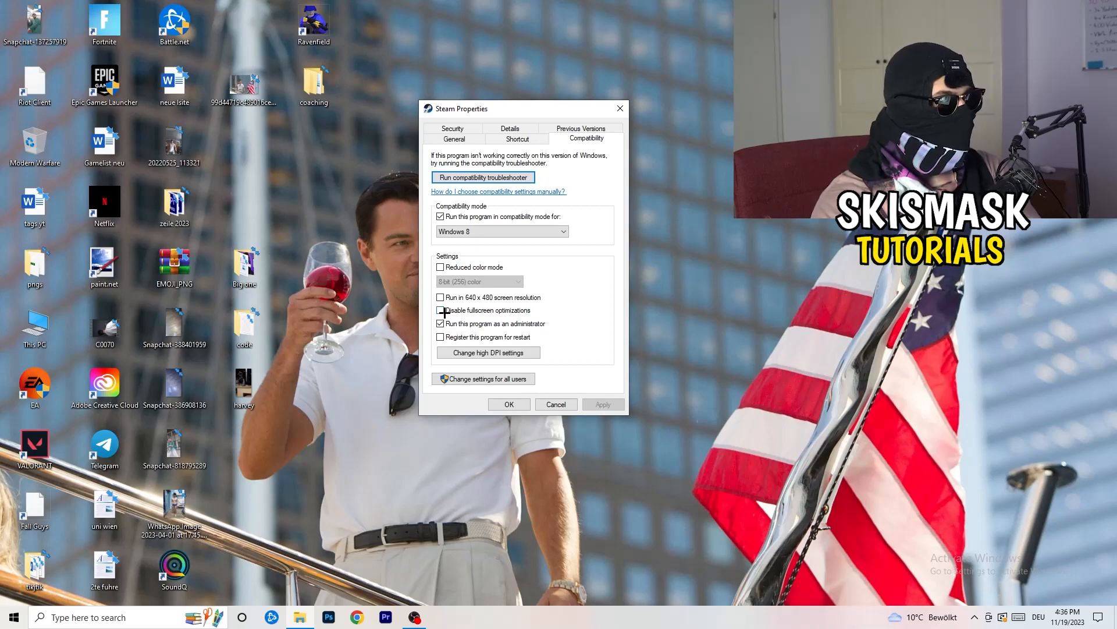
left_click(440, 310)
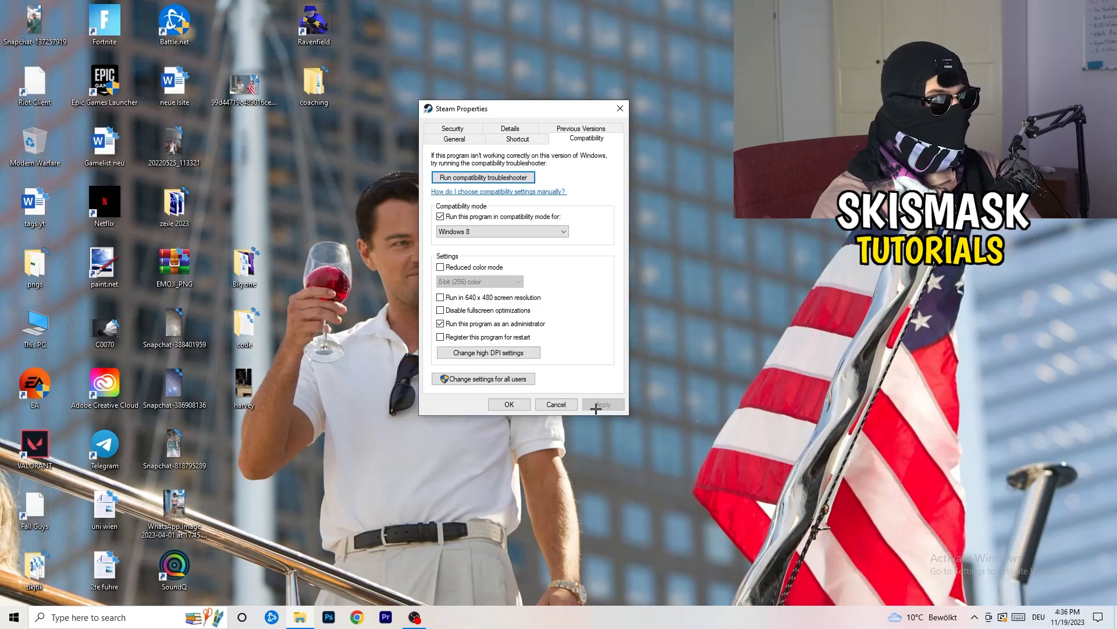
left_click(508, 404)
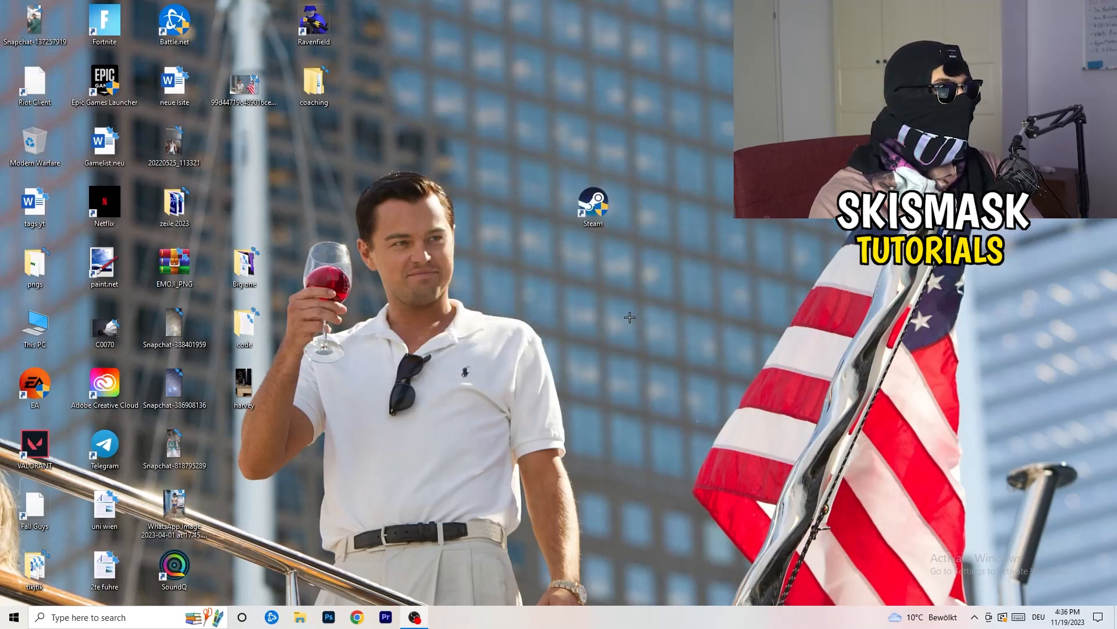
mouse_move(676, 222)
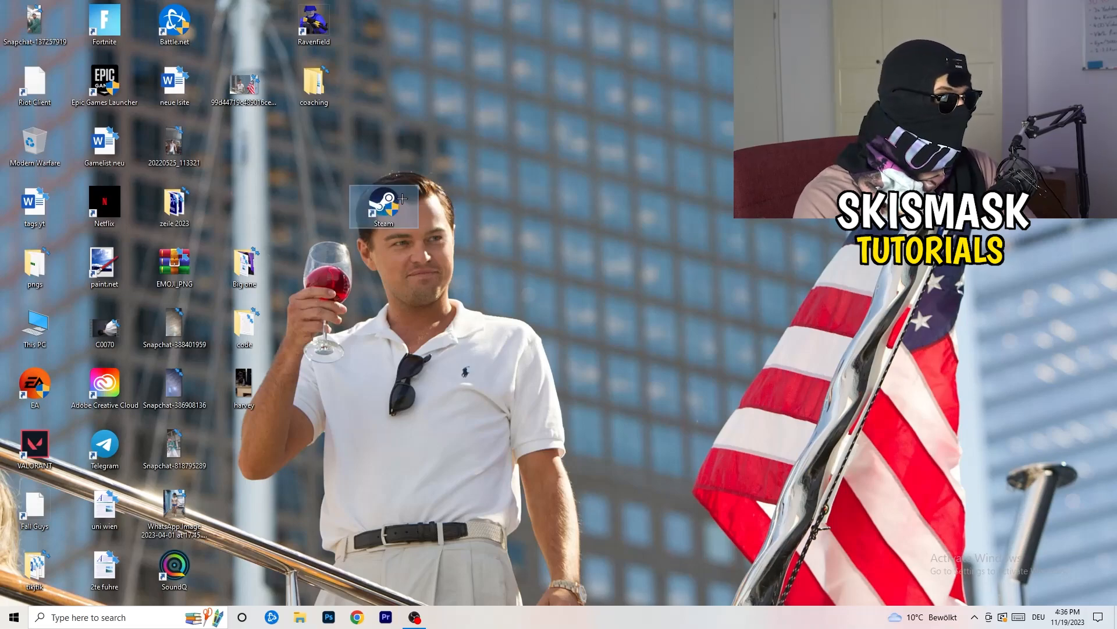
Step: Review the Steam shortcut's properties and drag the icon to a new spot
right_click(383, 207)
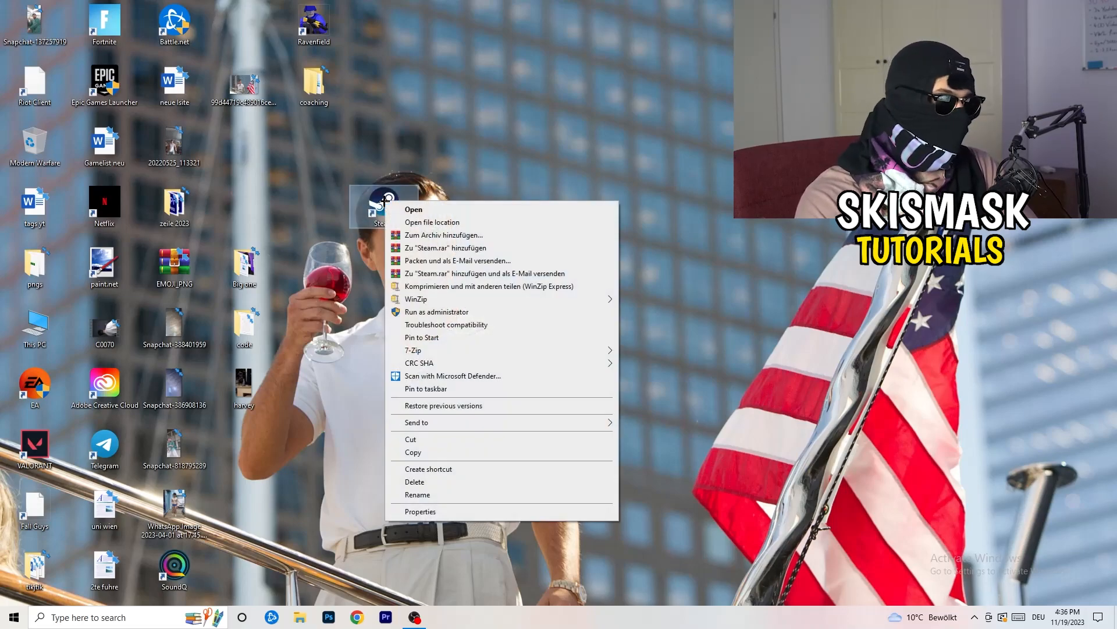
left_click(420, 511)
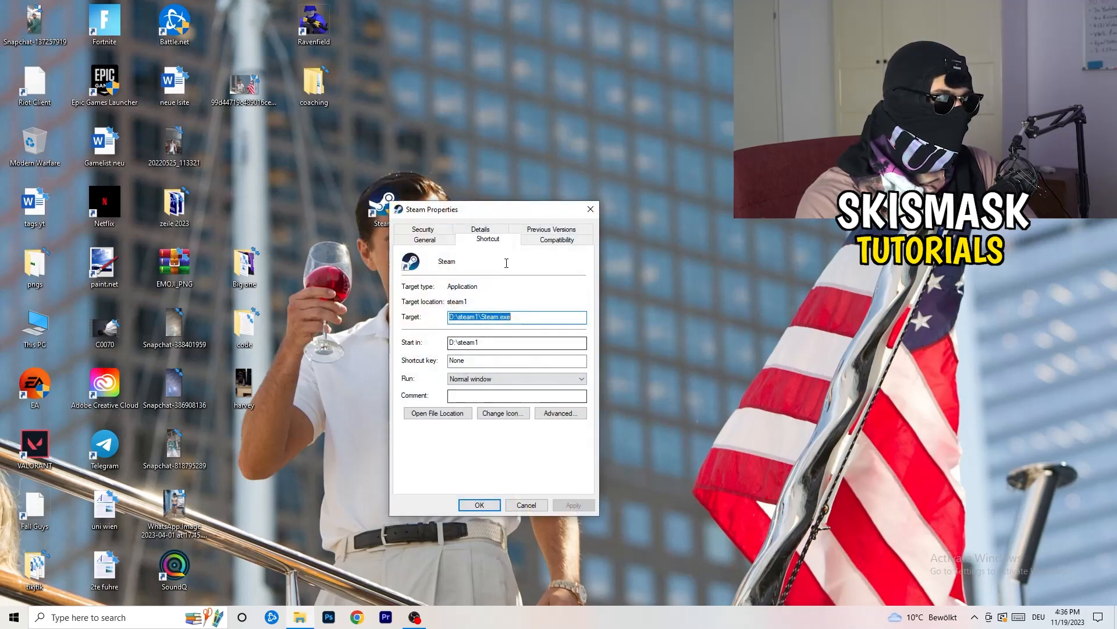
left_click(556, 239)
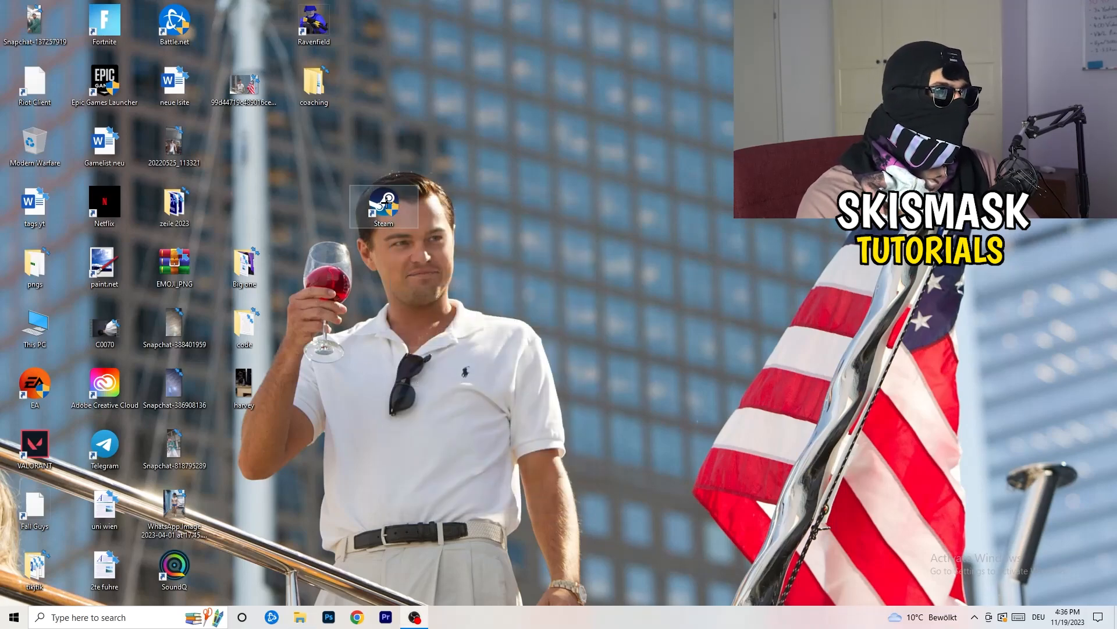
left_click_drag(383, 207, 244, 147)
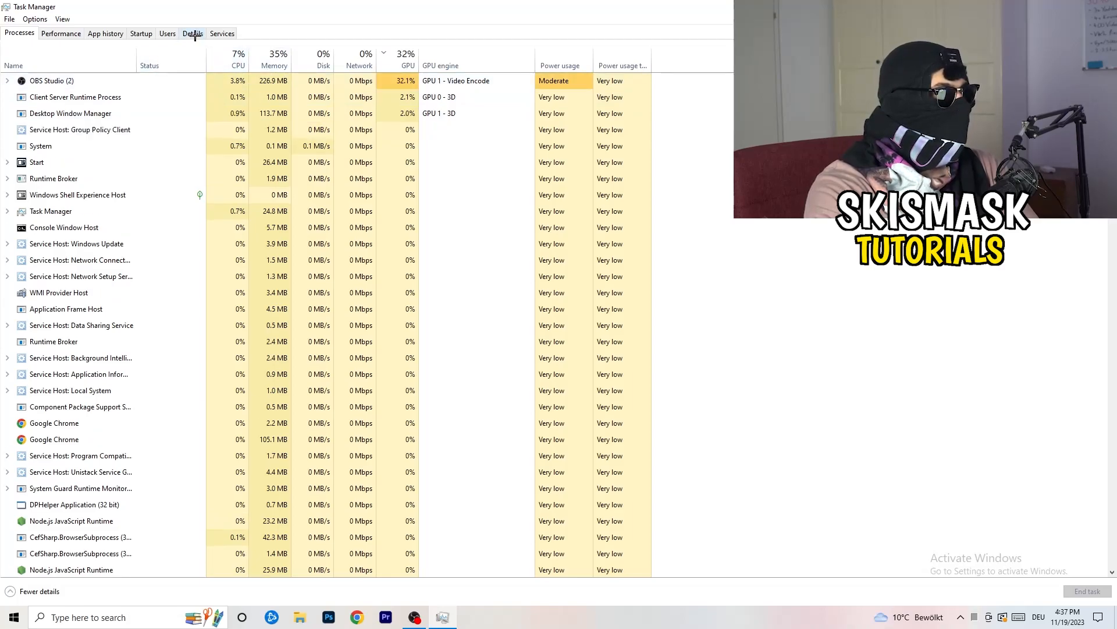
Step: Switch Task Manager to the Details list of processes with PIDs
left_click(193, 34)
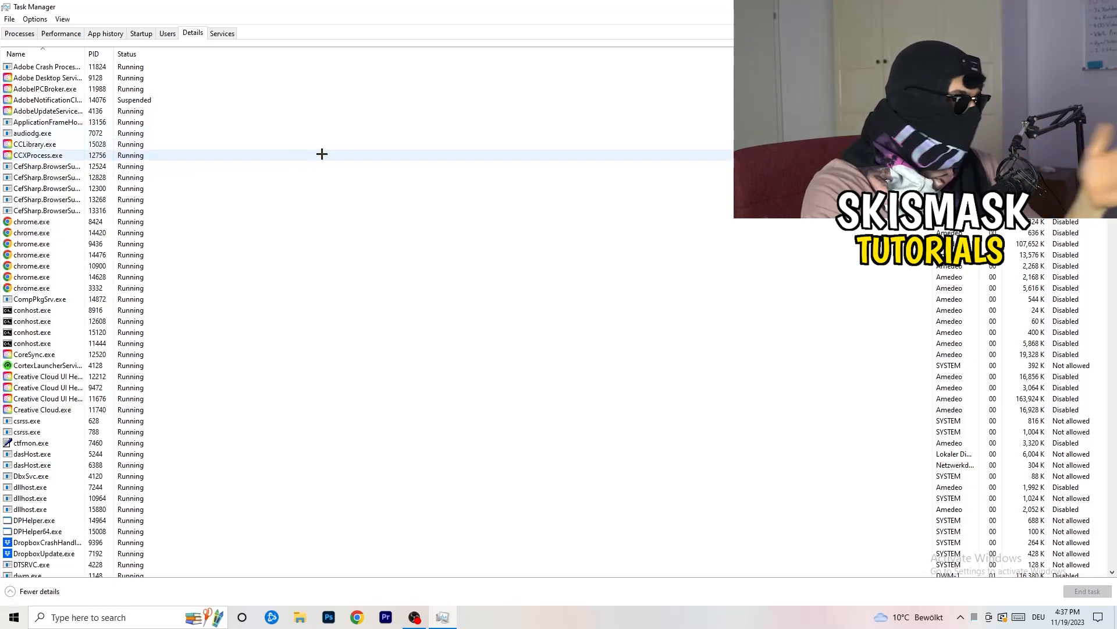
mouse_move(247, 138)
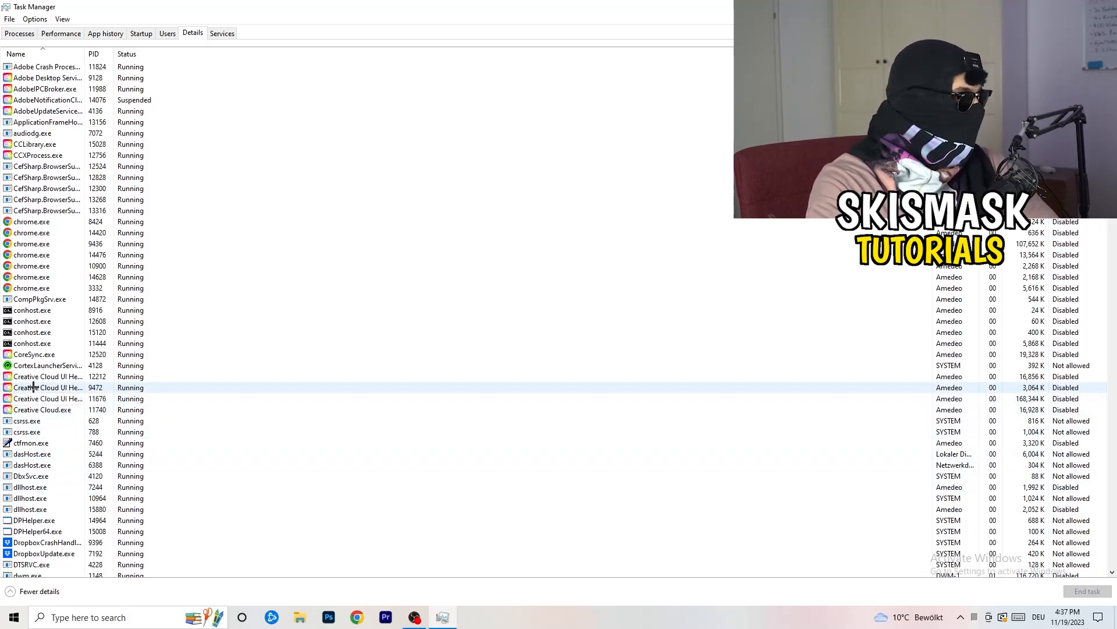
Step: Bring up task options for the second Creative Cloud UI Helper process
right_click(47, 387)
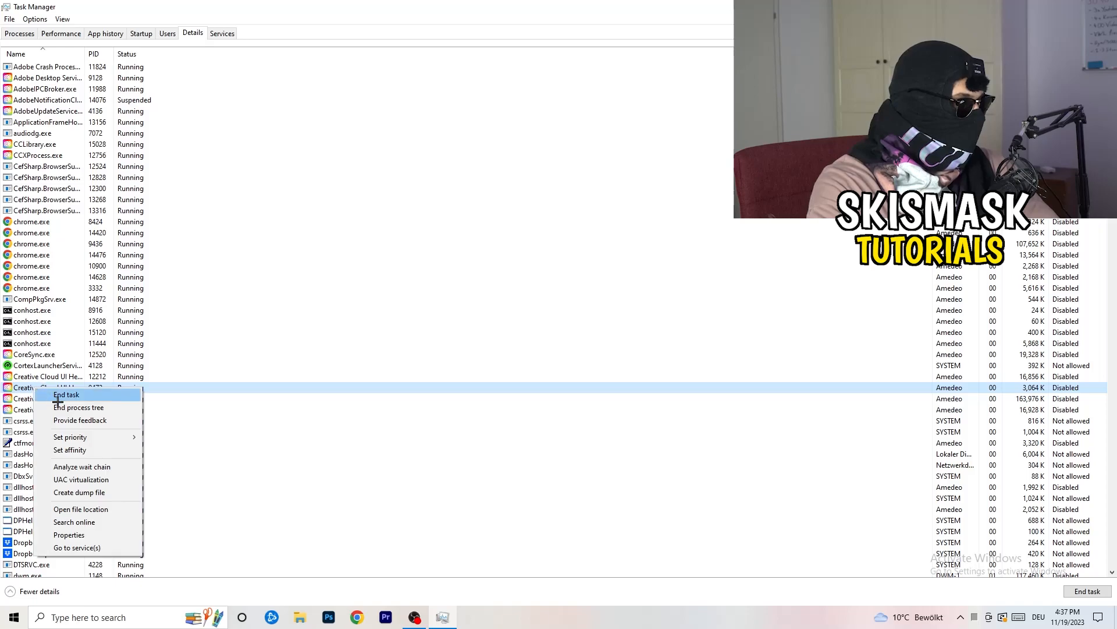
mouse_move(70, 435)
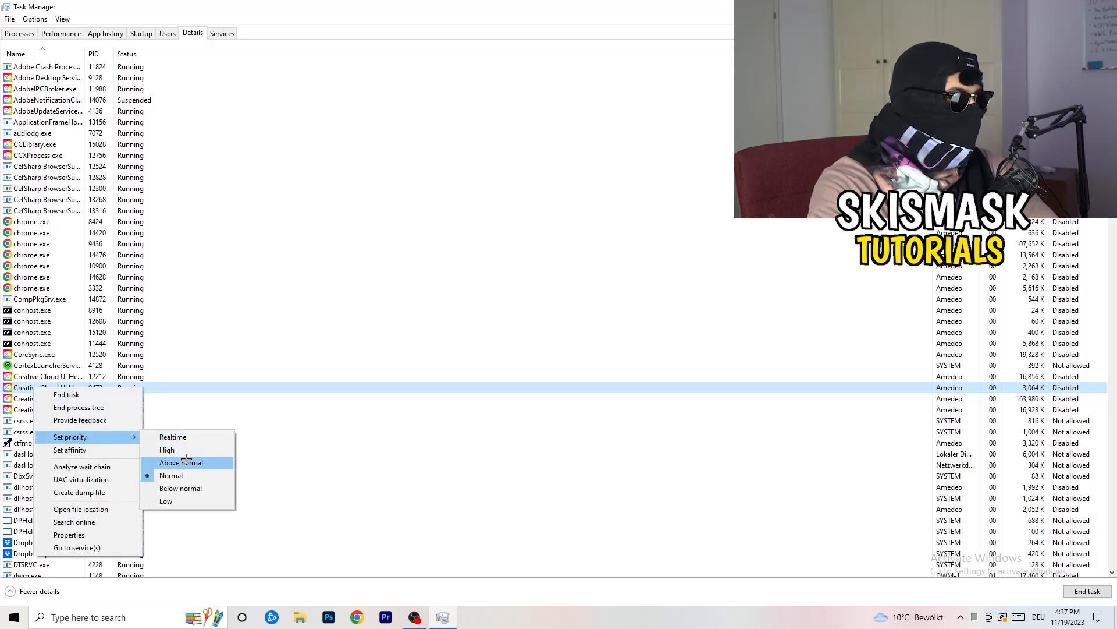
mouse_move(167, 450)
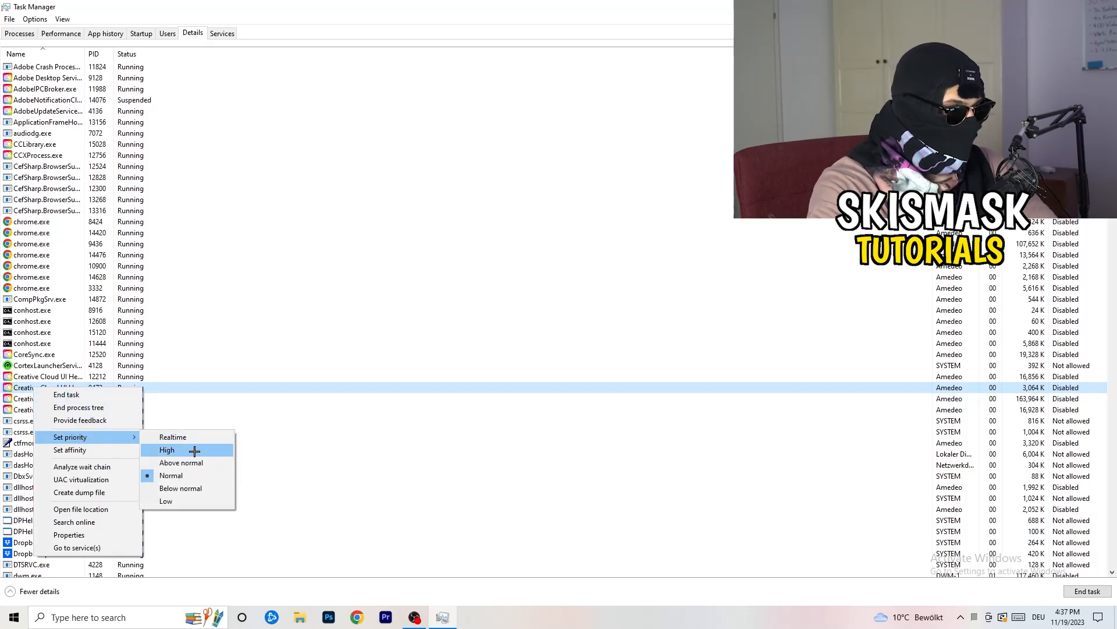
mouse_move(496, 327)
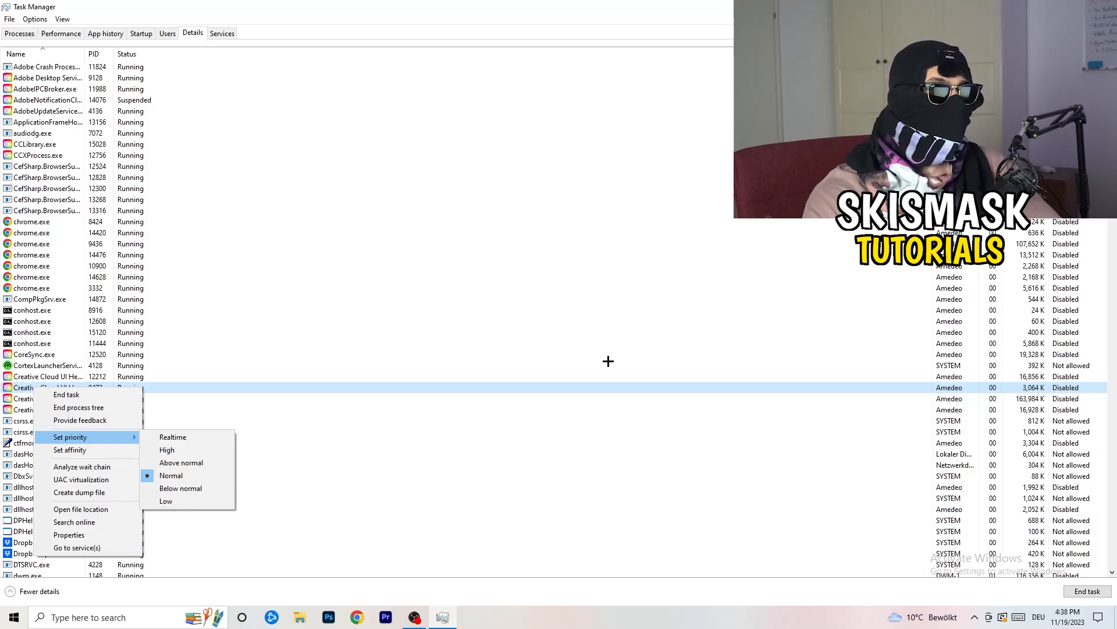
mouse_move(612, 362)
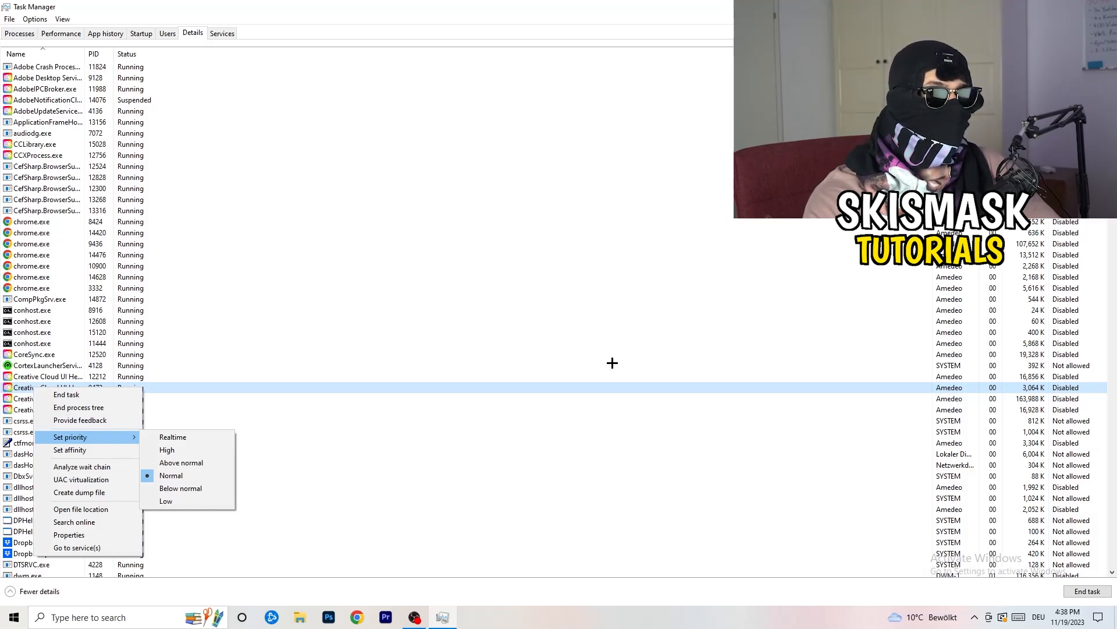